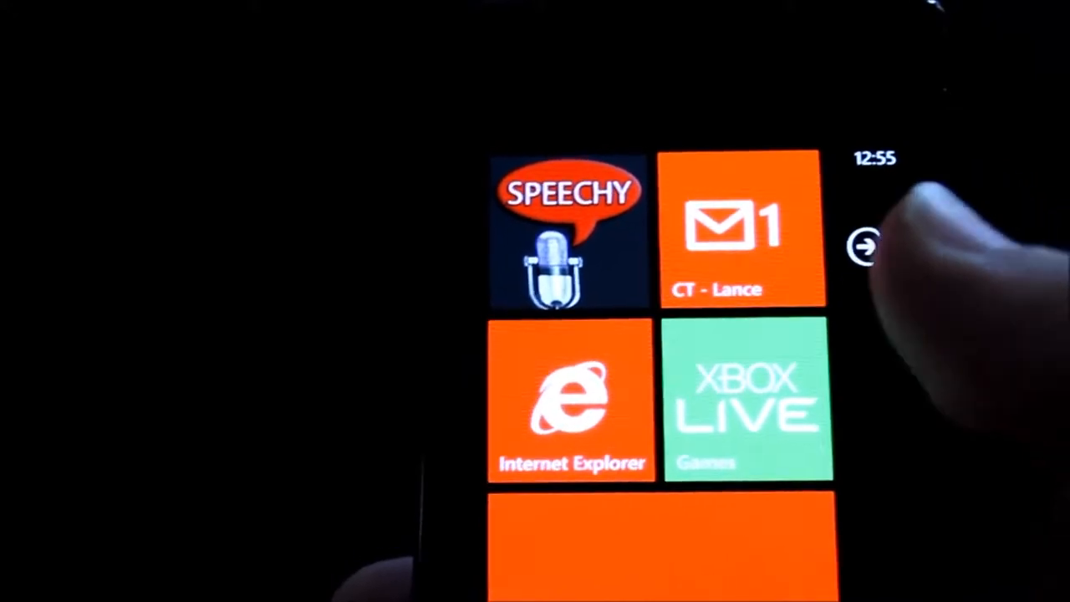
# Open the app list and scroll to internet sharing, near email+accounts and lock+wallpaper
pyautogui.click(866, 246)
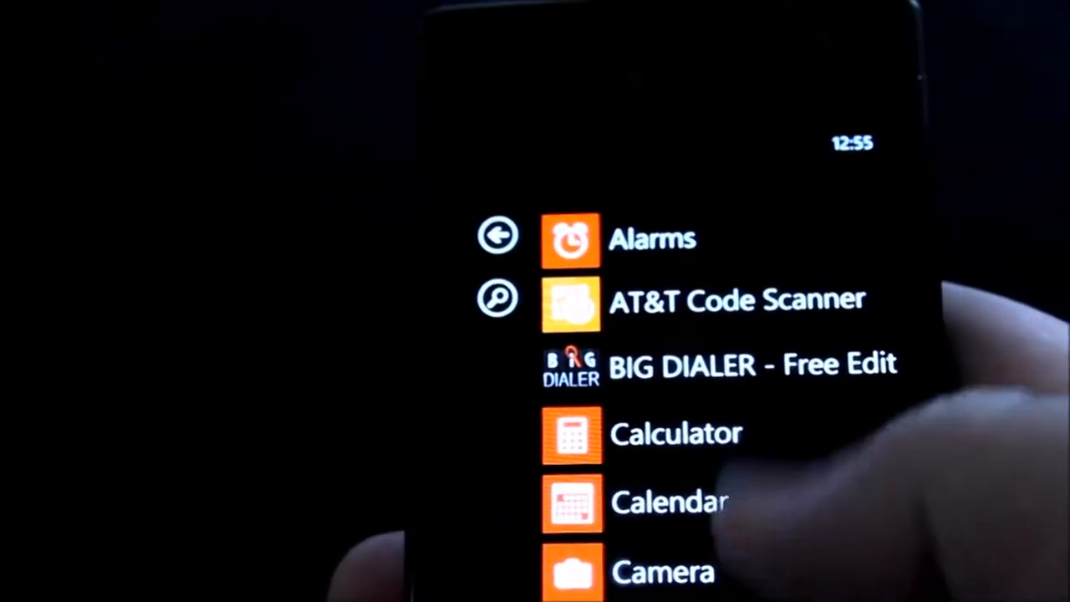
pyautogui.scroll(-3)
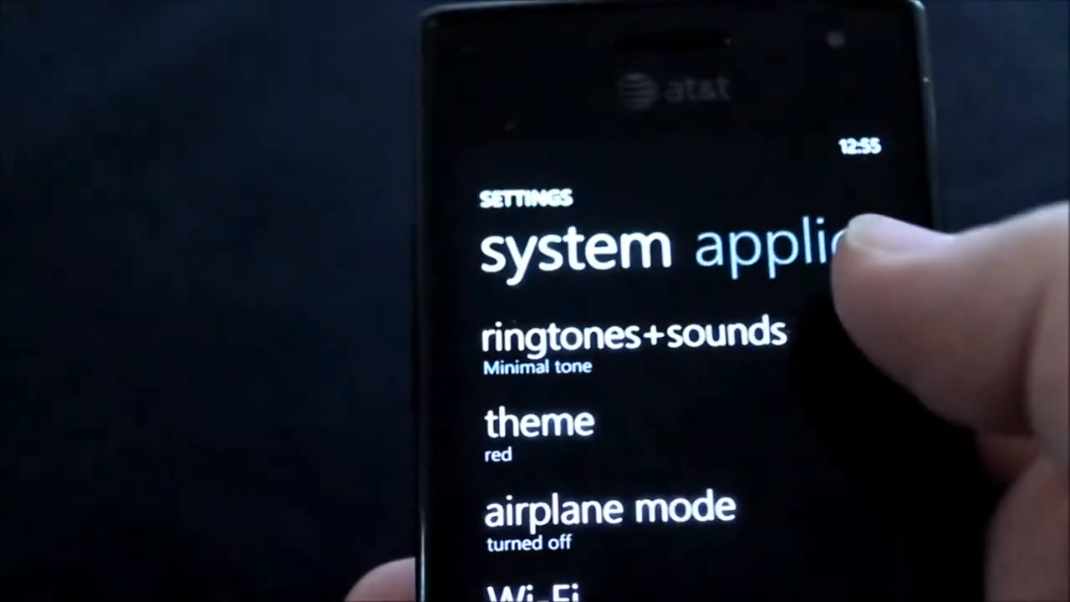
pyautogui.scroll(-3)
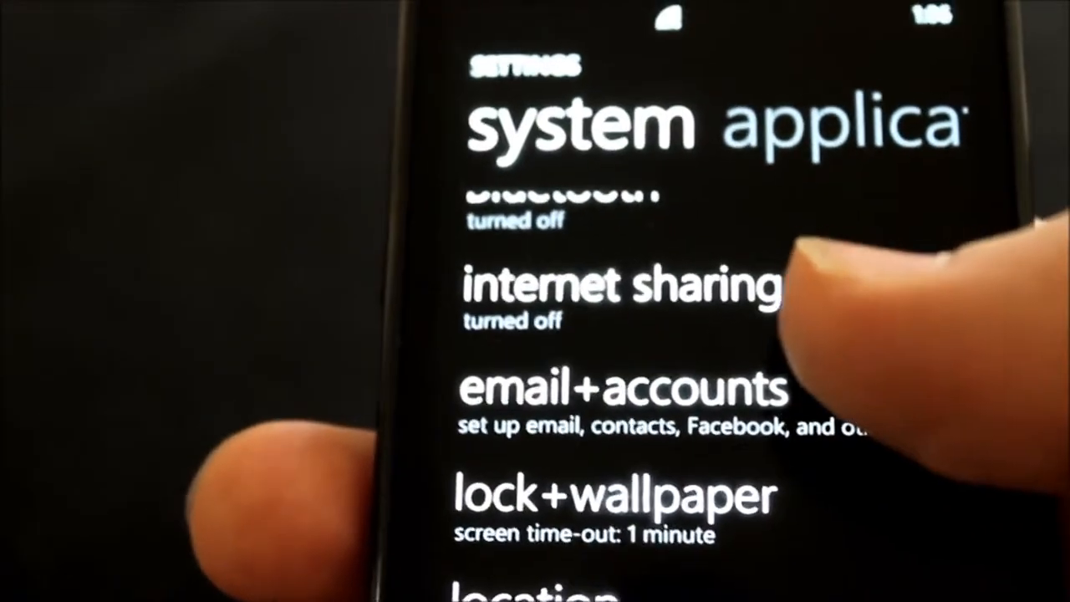